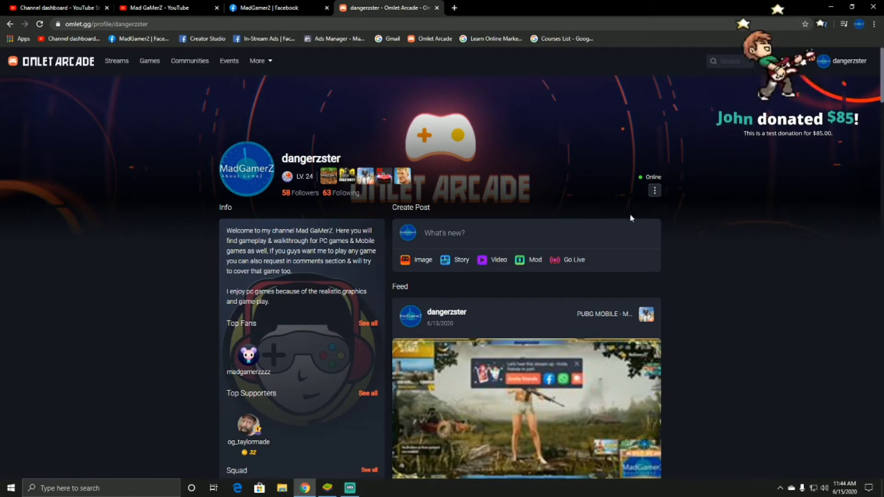
{"action": "mouse_move", "coordinate": [558, 159]}
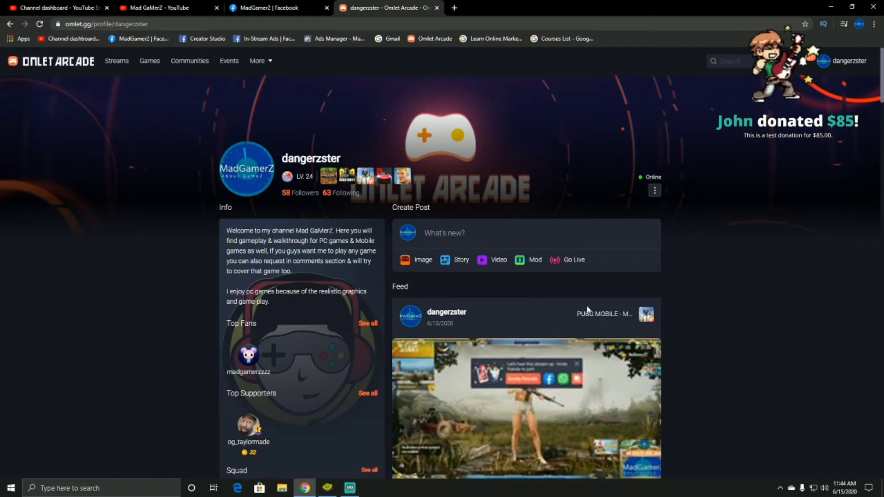
{"action": "mouse_move", "coordinate": [615, 328]}
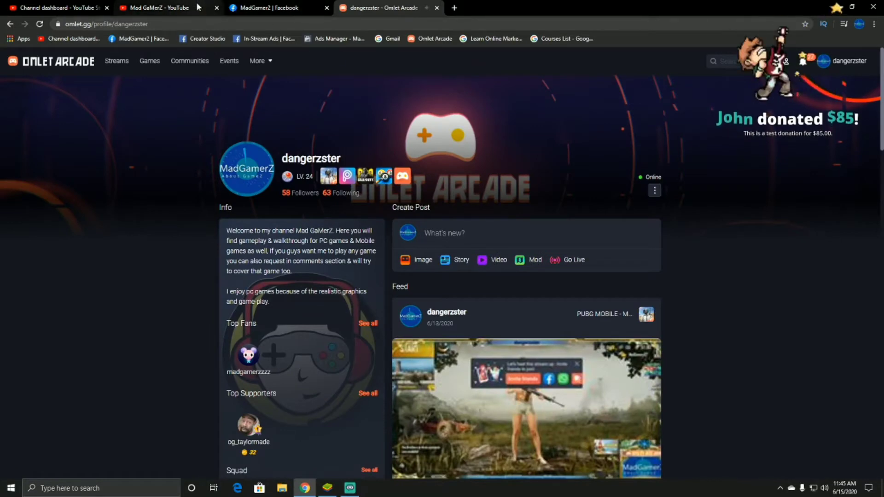
Check the YouTube channel (Mad GaMerZ) and Facebook page, then return to the Omlet Arcade profile.
{"action": "left_click", "coordinate": [164, 8]}
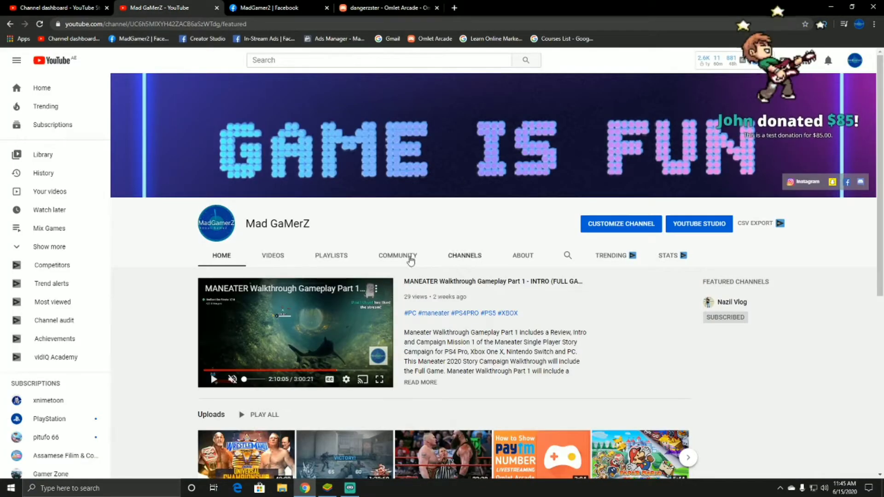
{"action": "double_click", "coordinate": [277, 224]}
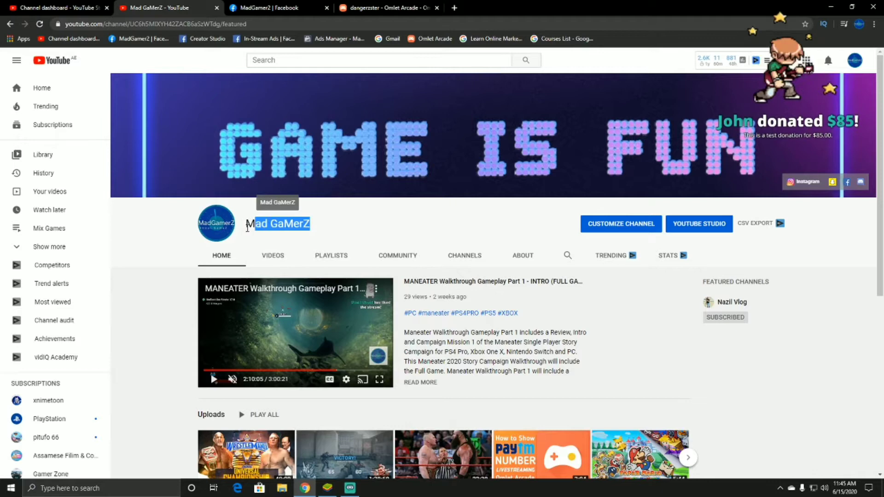
{"action": "left_click", "coordinate": [277, 8]}
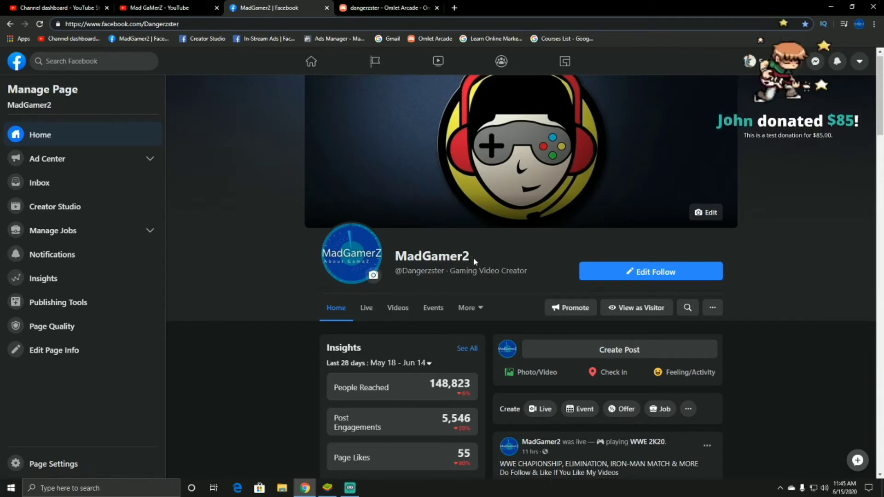
{"action": "left_click", "coordinate": [388, 8]}
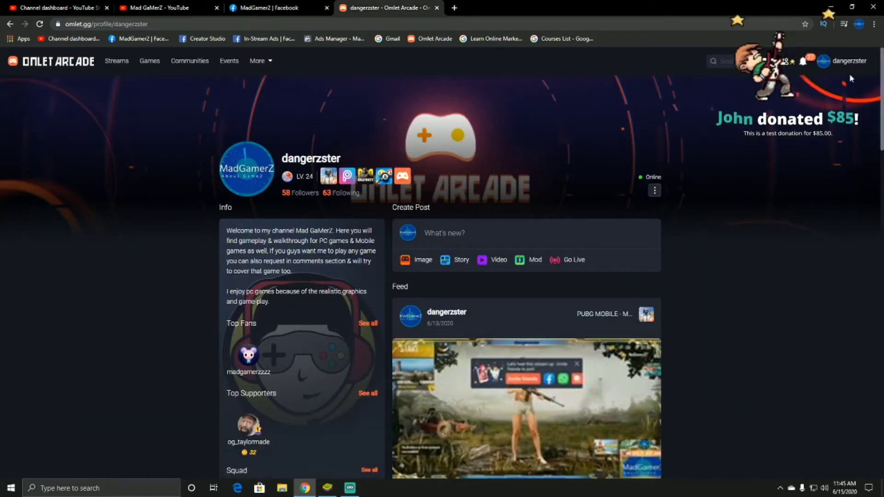
{"action": "mouse_move", "coordinate": [280, 74]}
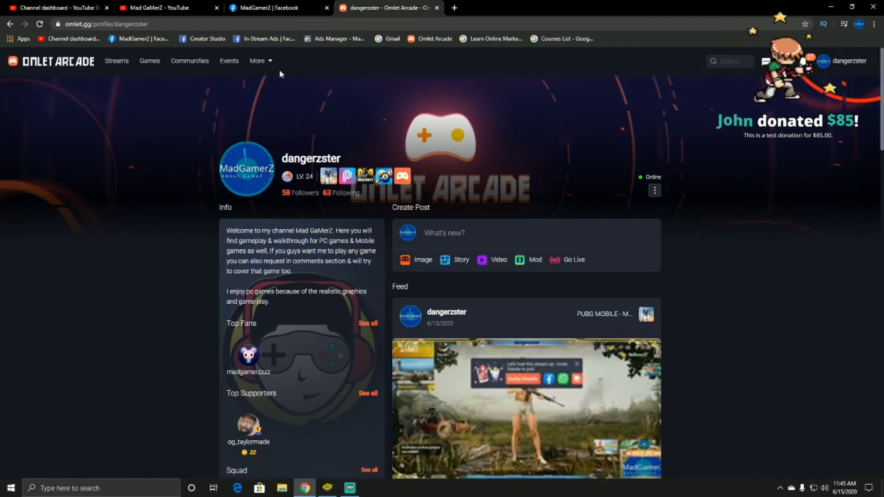
Go to Omlet Arcade's Stream your Desktop page from the More menu.
{"action": "left_click", "coordinate": [258, 61]}
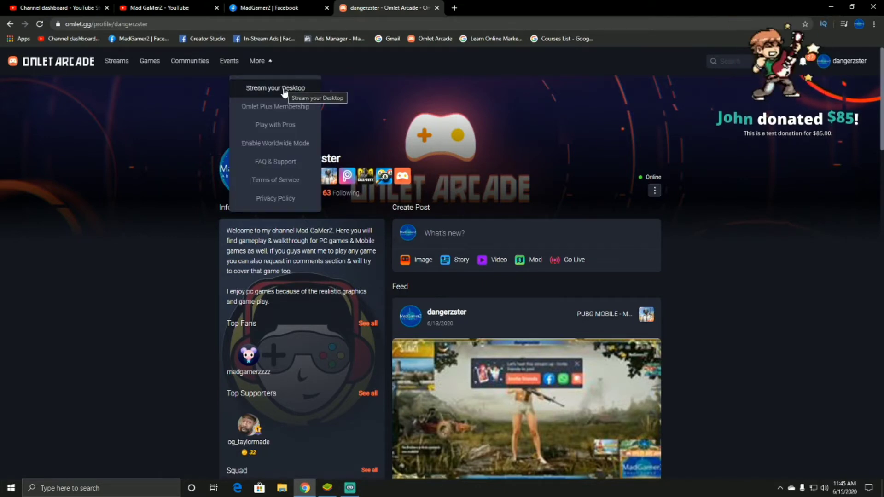
{"action": "left_click", "coordinate": [275, 89]}
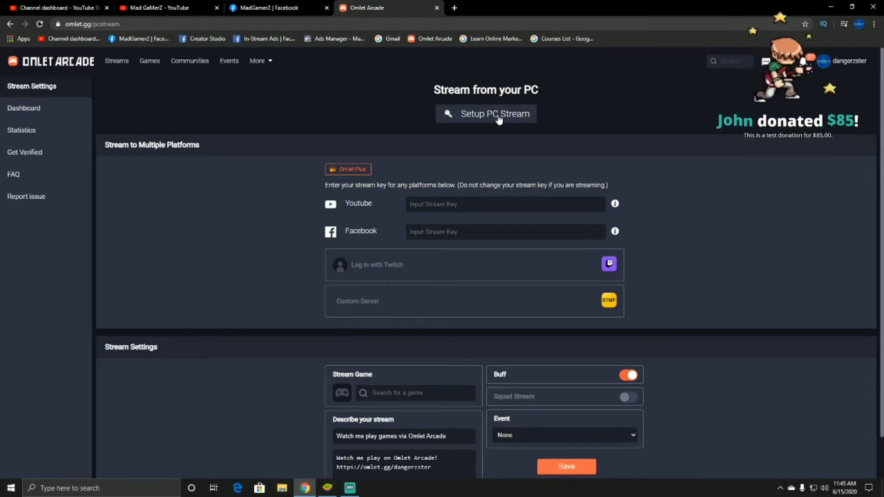
Reveal the custom RTMP URL and stream key via Setup PC Stream, then search Google for 'obs'.
{"action": "left_click", "coordinate": [485, 113]}
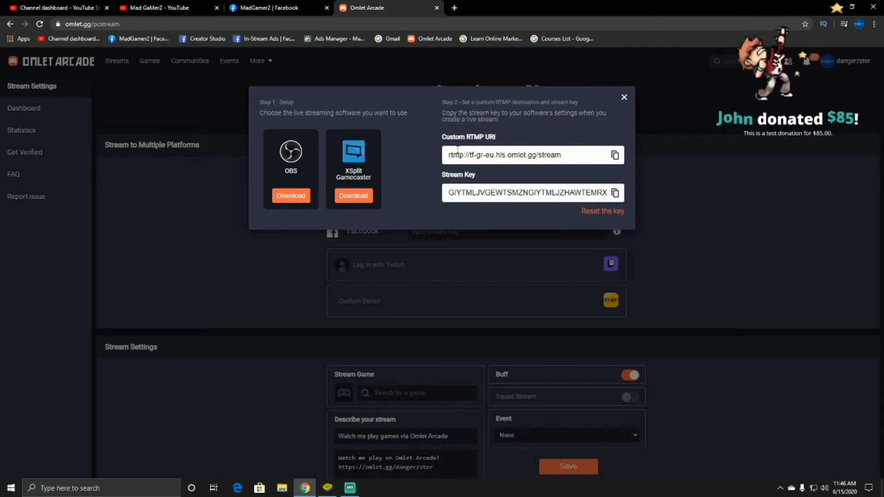
{"action": "mouse_move", "coordinate": [466, 219]}
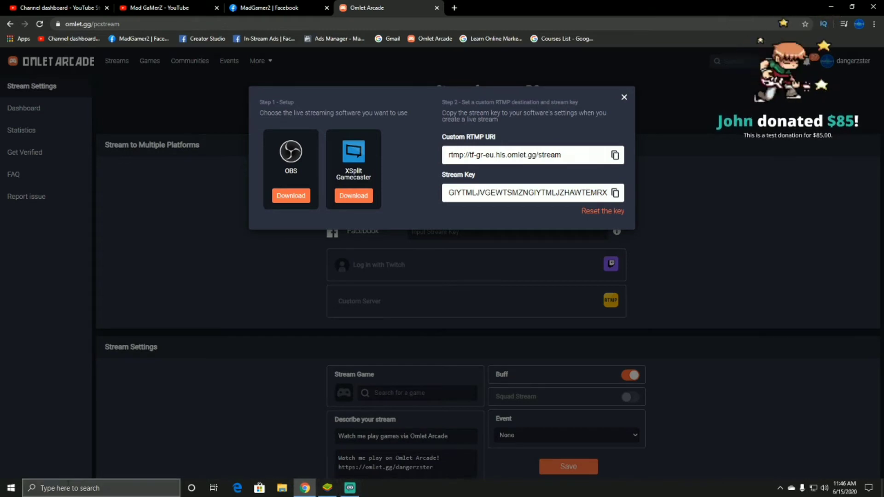
{"action": "type", "text": "obs"}
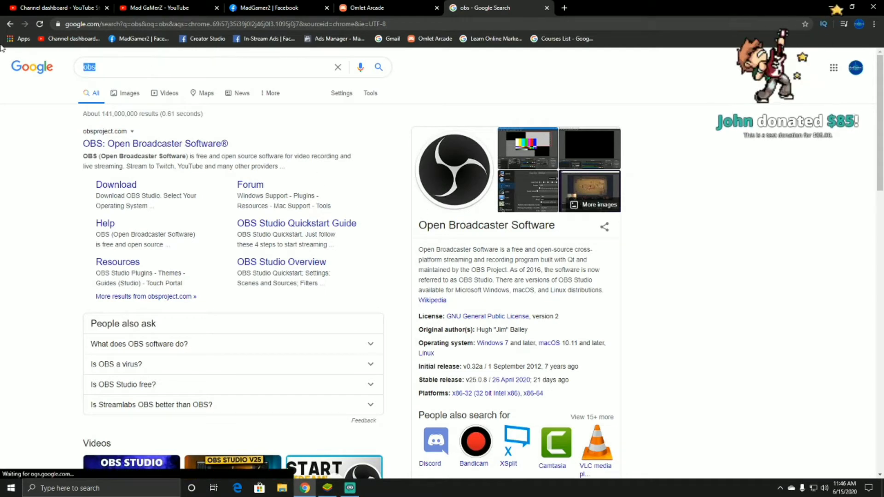
Search for 'streamlabs obs' and open the streamlabs.com result.
{"action": "type", "text": "streamlab"}
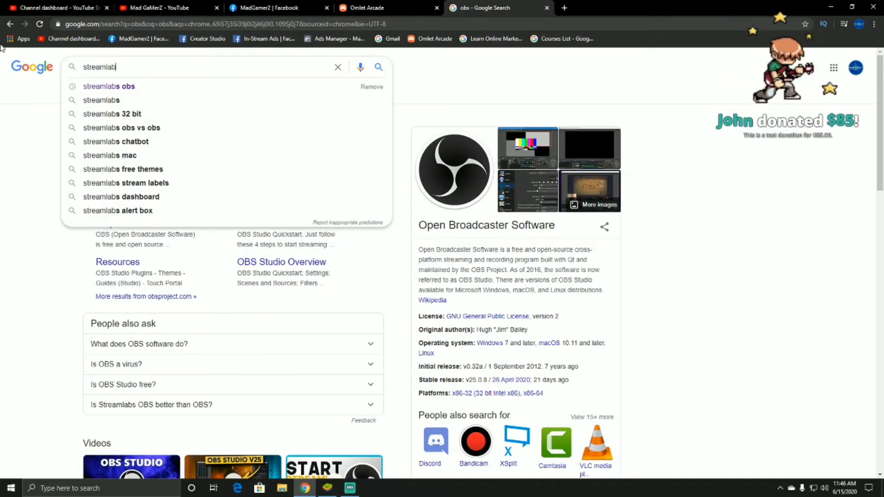
{"action": "left_click", "coordinate": [108, 86]}
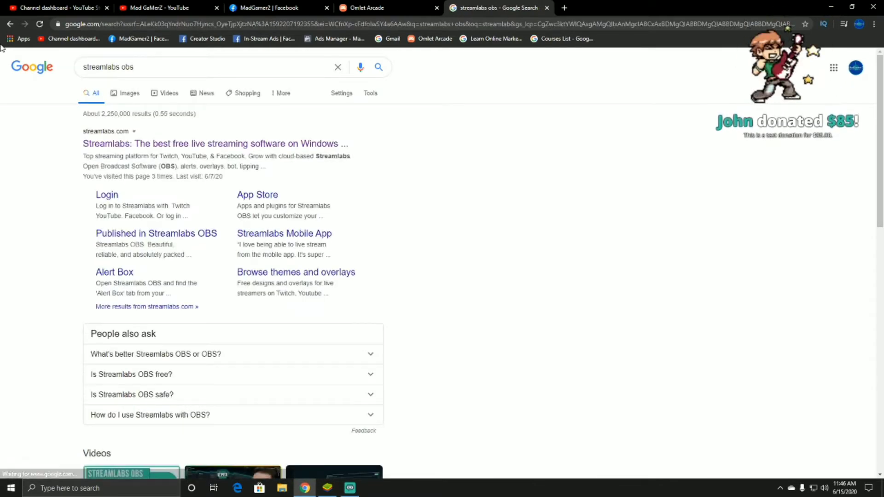
{"action": "left_click", "coordinate": [216, 143]}
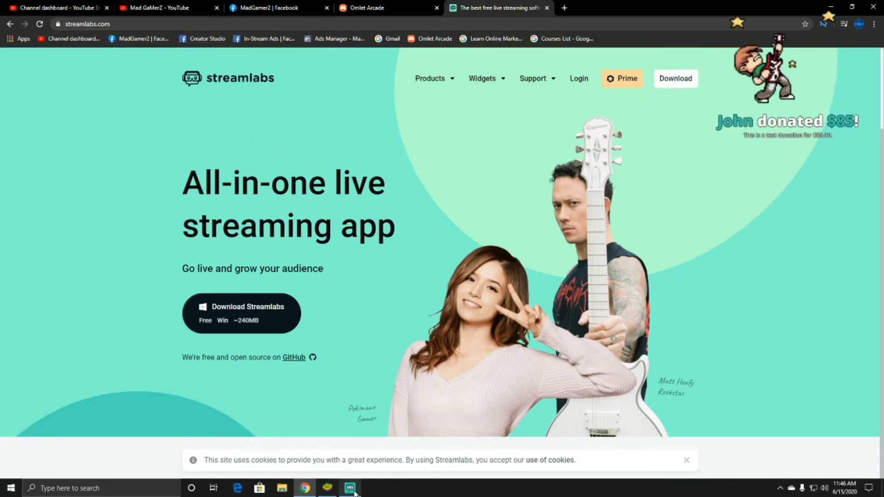
{"action": "left_click", "coordinate": [350, 488]}
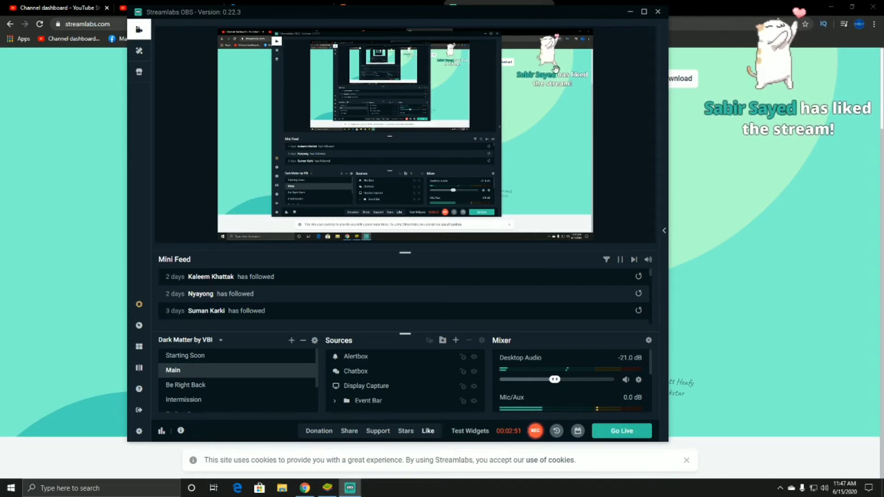
{"action": "left_click", "coordinate": [355, 356]}
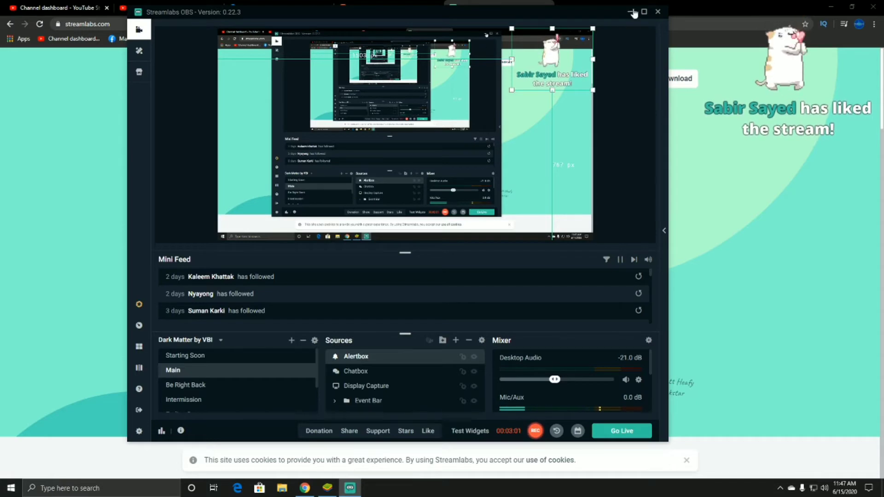
{"action": "left_click", "coordinate": [634, 12]}
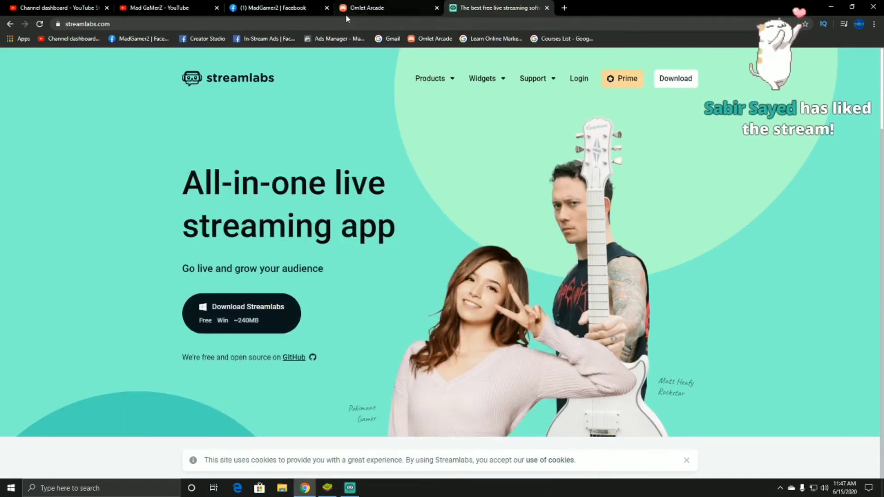
Revisit the Omlet stream key page, then set Streamlabs OBS Stream settings to a custom ingest.
{"action": "left_click", "coordinate": [389, 8]}
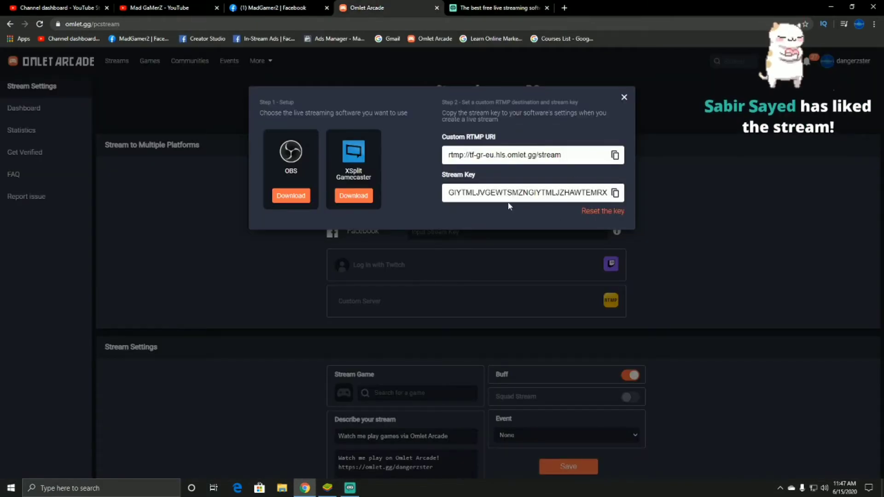
{"action": "left_click", "coordinate": [350, 488]}
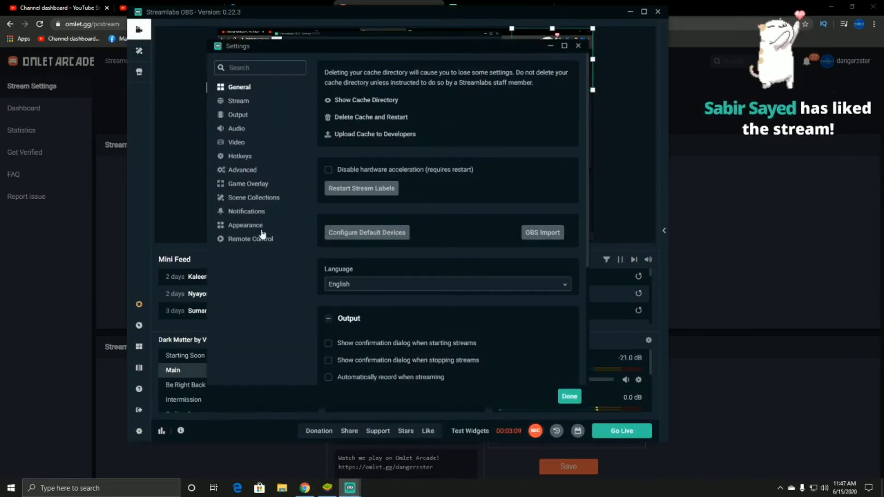
{"action": "left_click", "coordinate": [238, 100]}
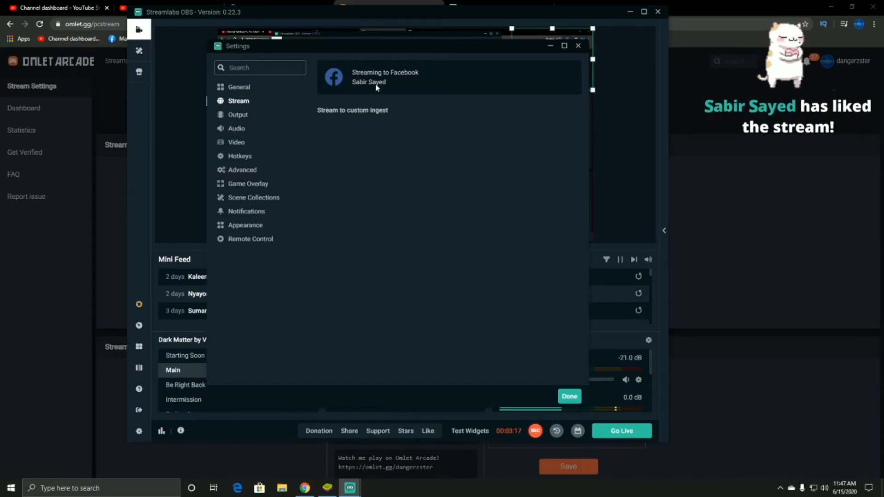
{"action": "left_click", "coordinate": [352, 110]}
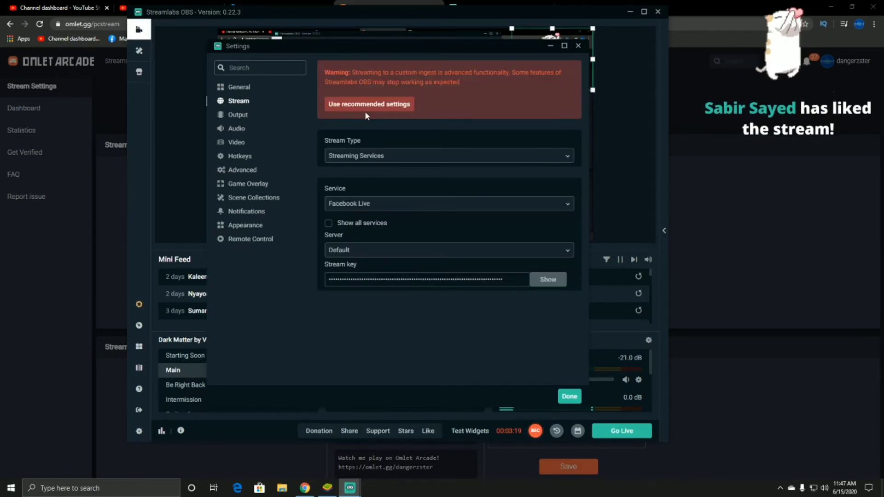
Choose Custom Streaming Server as the stream type with Omlet's RTMP URL and stream key, and confirm.
{"action": "left_click", "coordinate": [448, 156]}
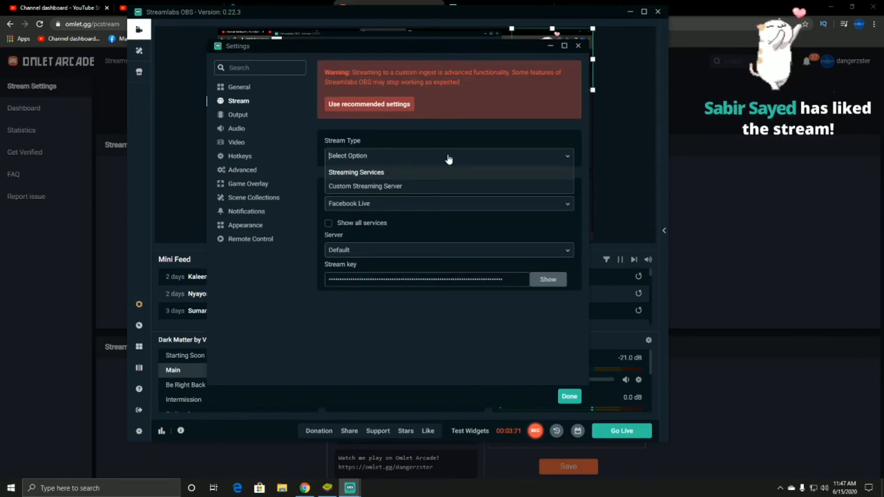
{"action": "left_click", "coordinate": [365, 186]}
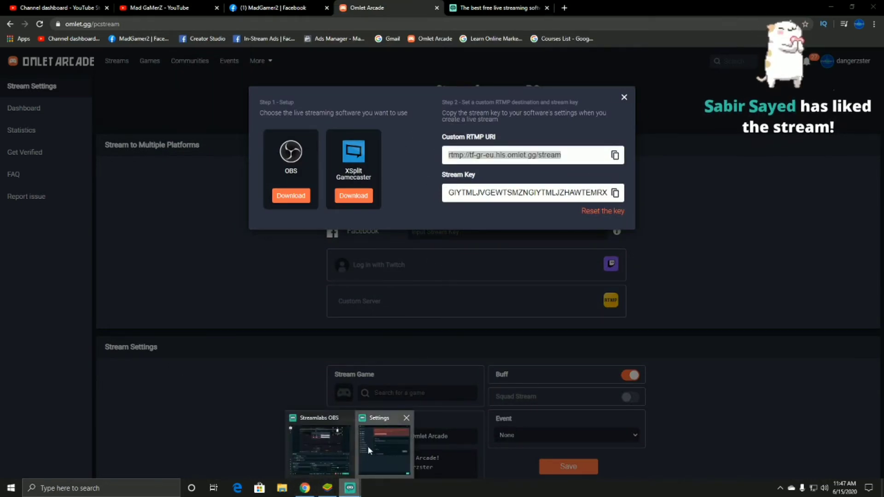
{"action": "left_click", "coordinate": [384, 445]}
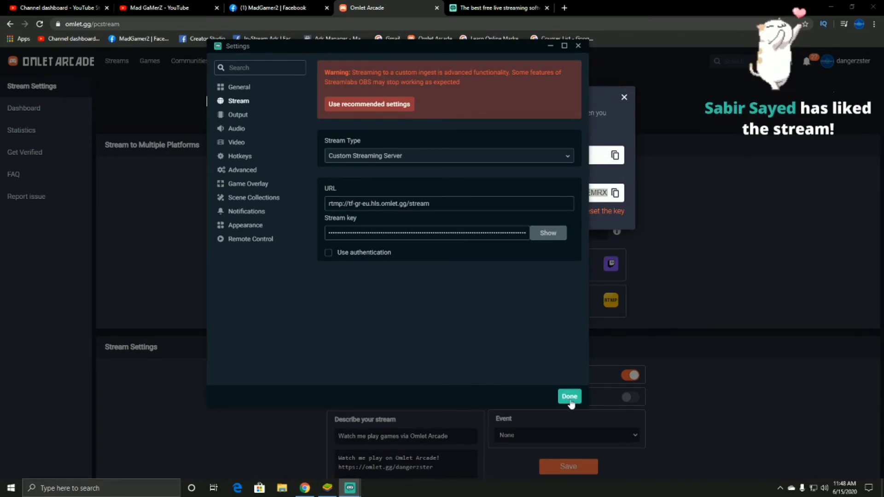
Save the stream settings and go live to Omlet Arcade.
{"action": "left_click", "coordinate": [569, 395]}
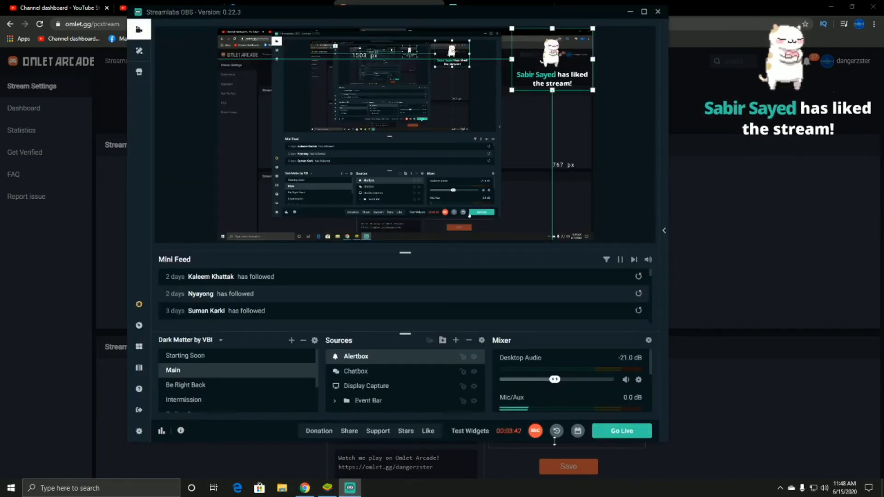
{"action": "left_click", "coordinate": [621, 431]}
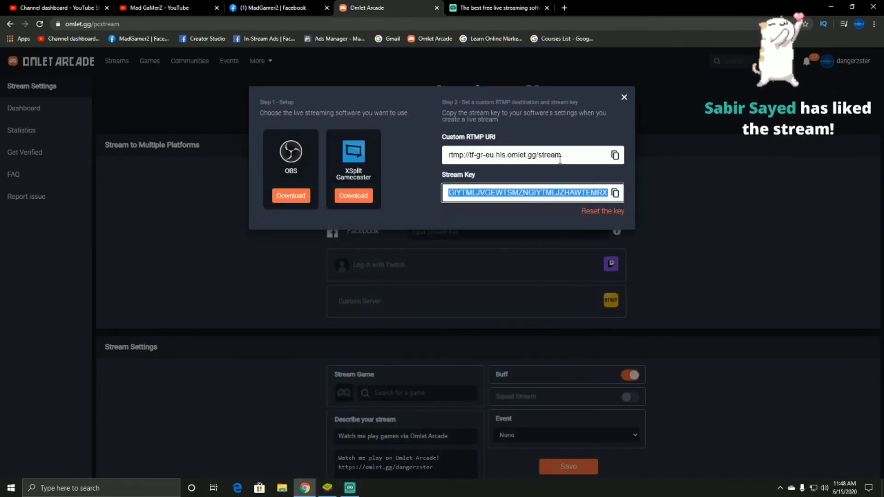
{"action": "mouse_move", "coordinate": [614, 117]}
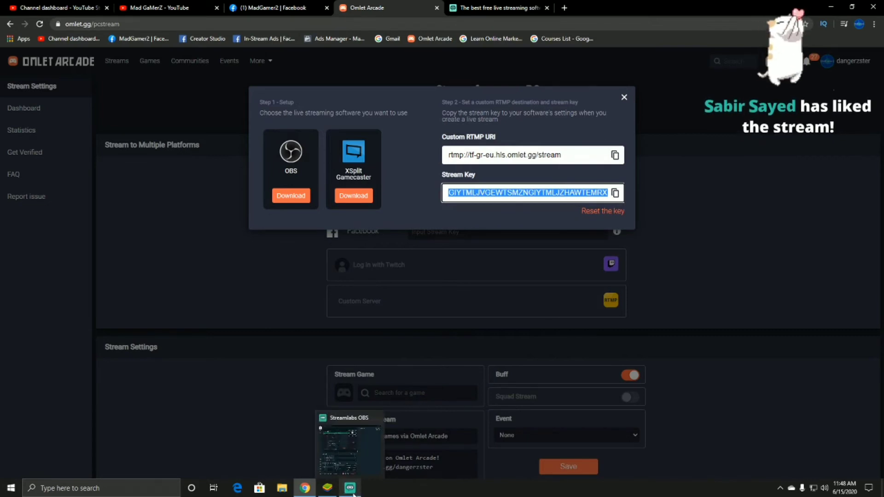
Bring Streamlabs OBS back, then minimize it to reveal the Omlet Arcade page.
{"action": "left_click", "coordinate": [349, 488]}
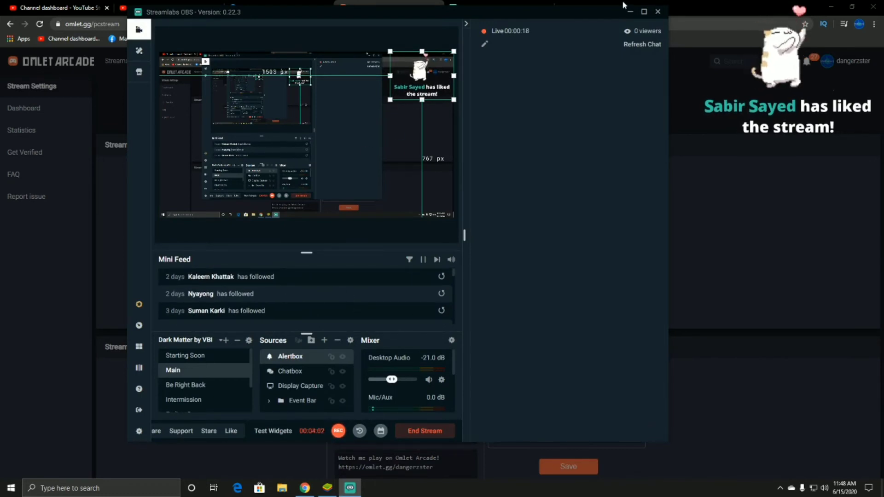
{"action": "left_click", "coordinate": [657, 11]}
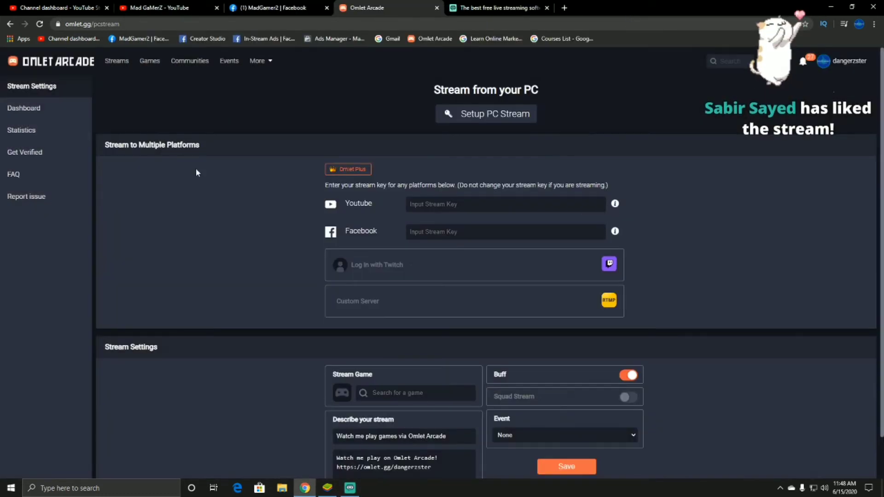
Open the Omlet Arcade stream dashboard from the account menu to confirm the LIVE status.
{"action": "left_click", "coordinate": [845, 61]}
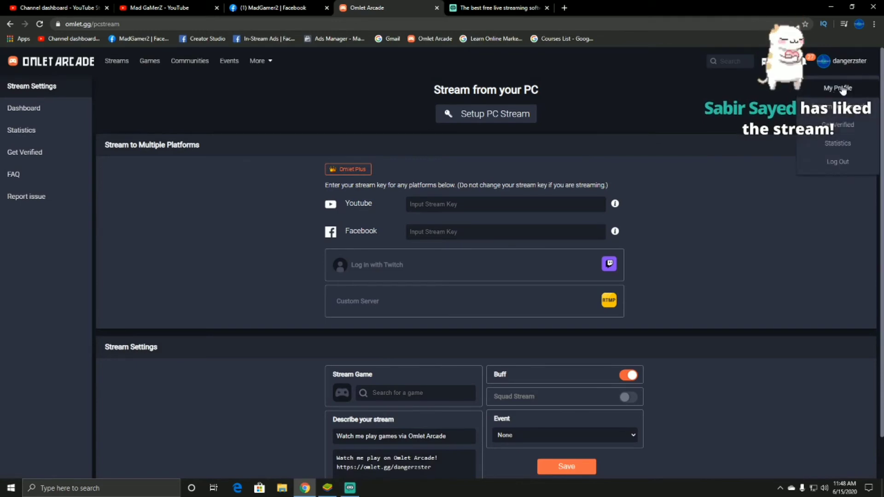
{"action": "left_click", "coordinate": [24, 108]}
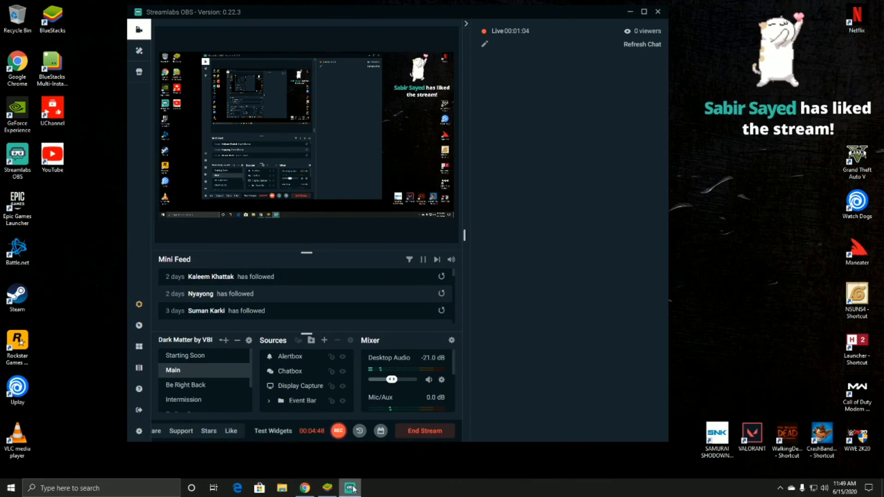
{"action": "mouse_move", "coordinate": [350, 488]}
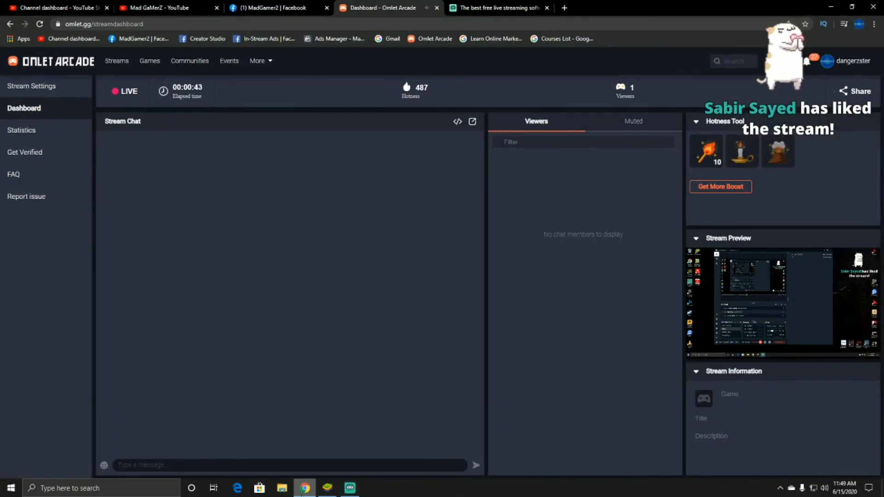
Return to Streamlabs OBS and end the live stream.
{"action": "left_click", "coordinate": [350, 488]}
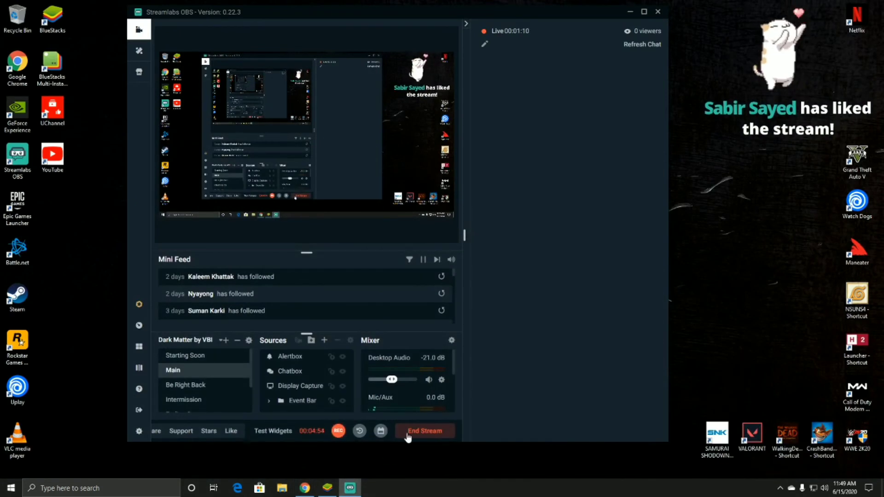
{"action": "left_click", "coordinate": [424, 430]}
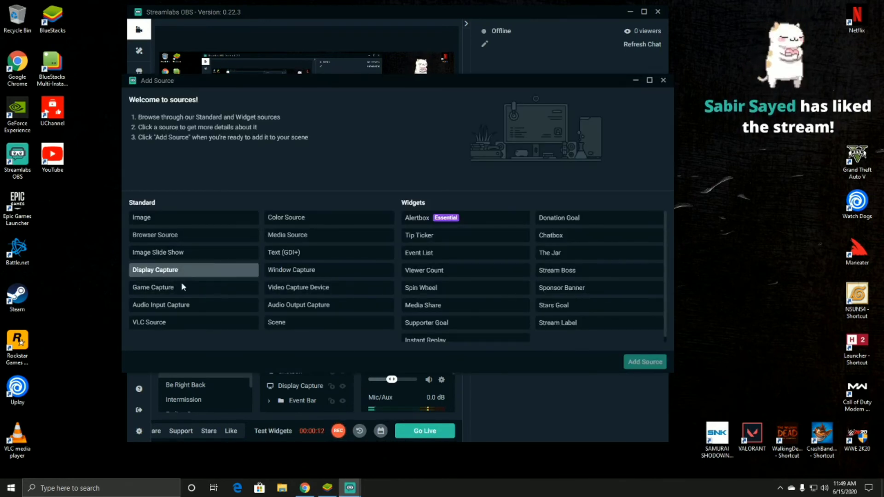
{"action": "left_click", "coordinate": [152, 288]}
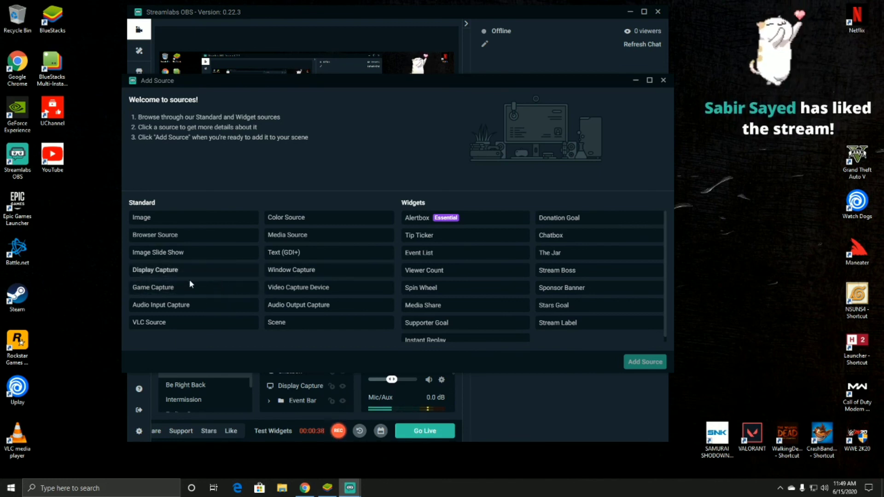
{"action": "left_click", "coordinate": [155, 270]}
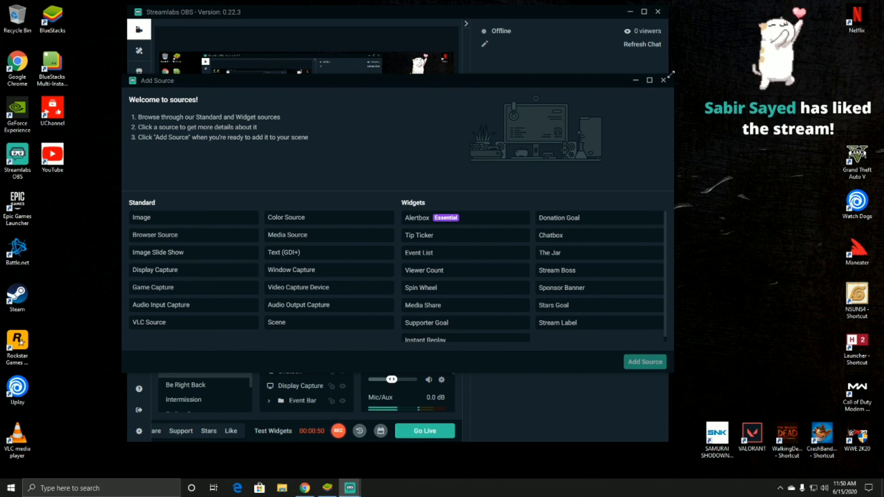
{"action": "left_click", "coordinate": [664, 81]}
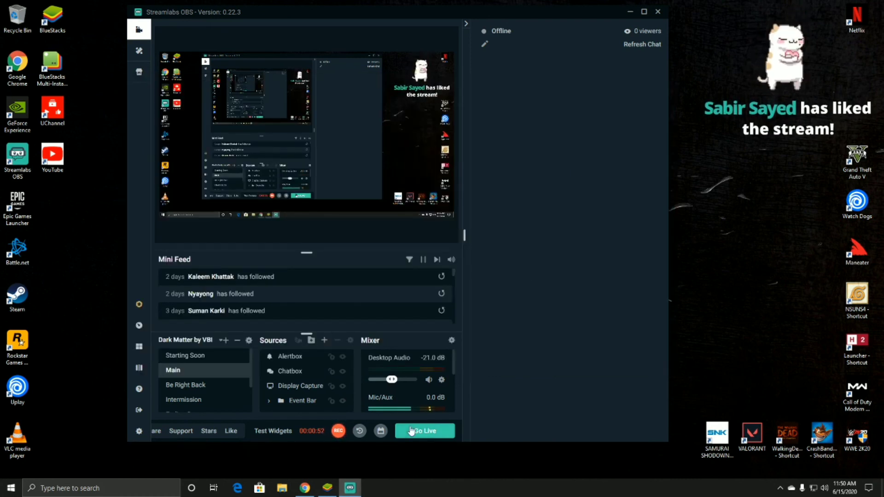